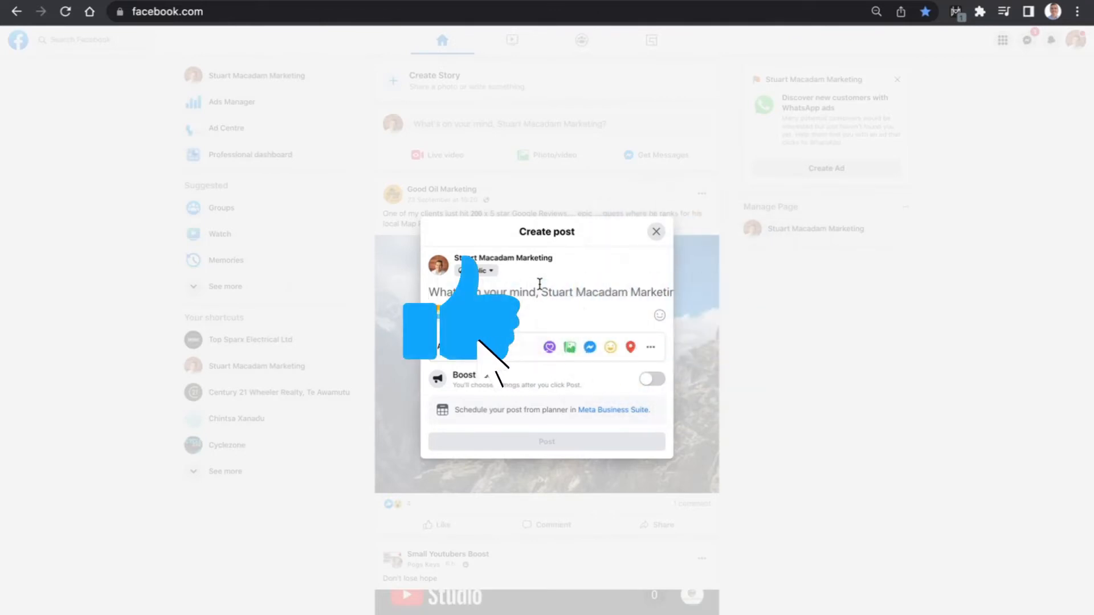
Dismiss the empty Create post dialog to return to the Stuart Macadam Marketing feed.
left_click(655, 231)
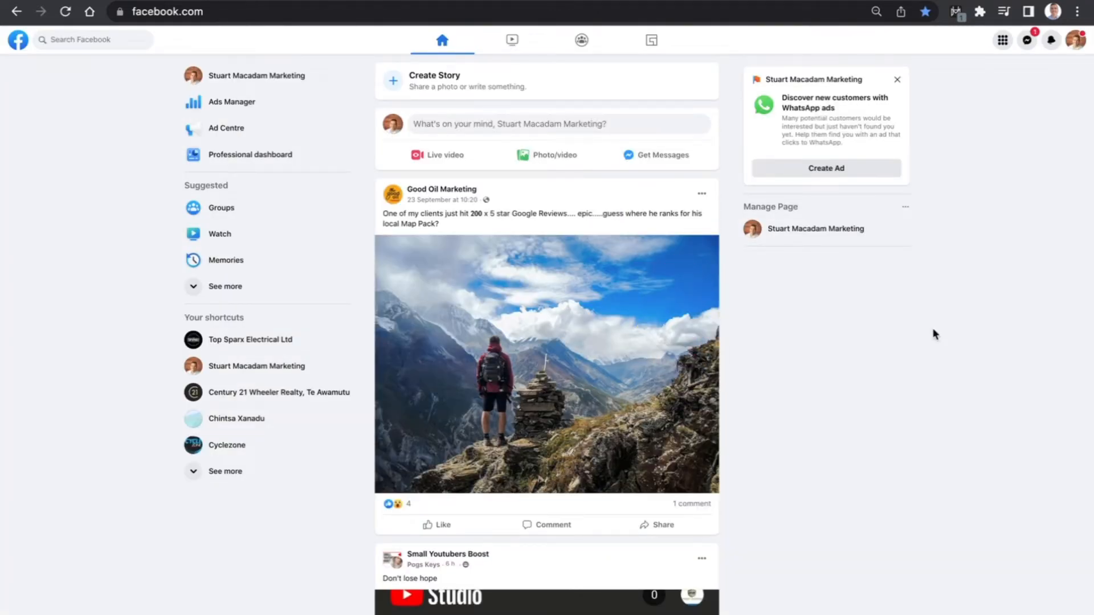
mouse_move(607, 146)
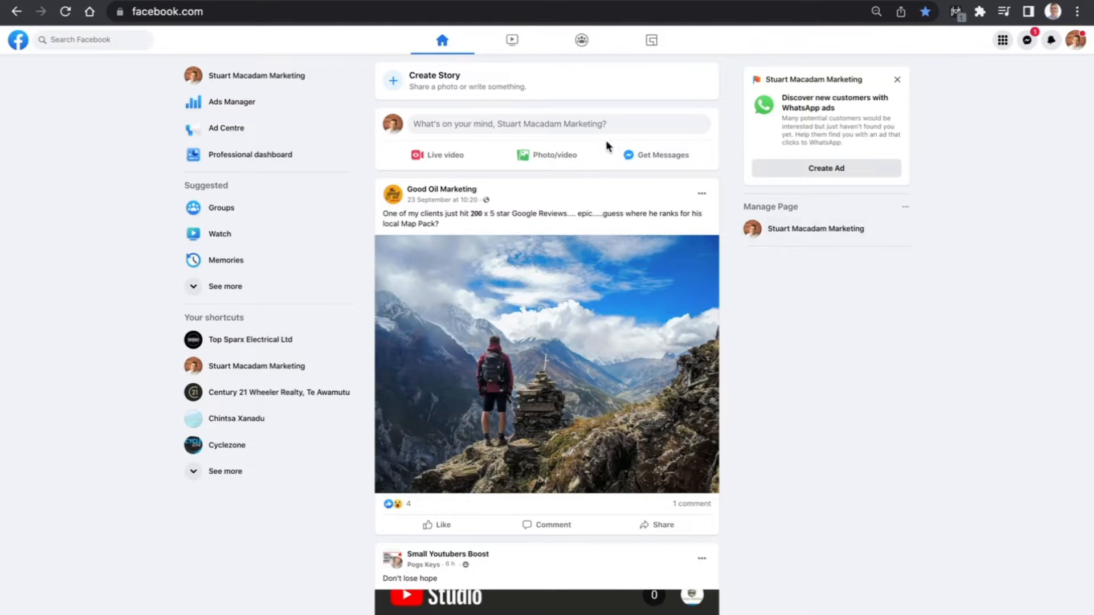
mouse_move(516, 134)
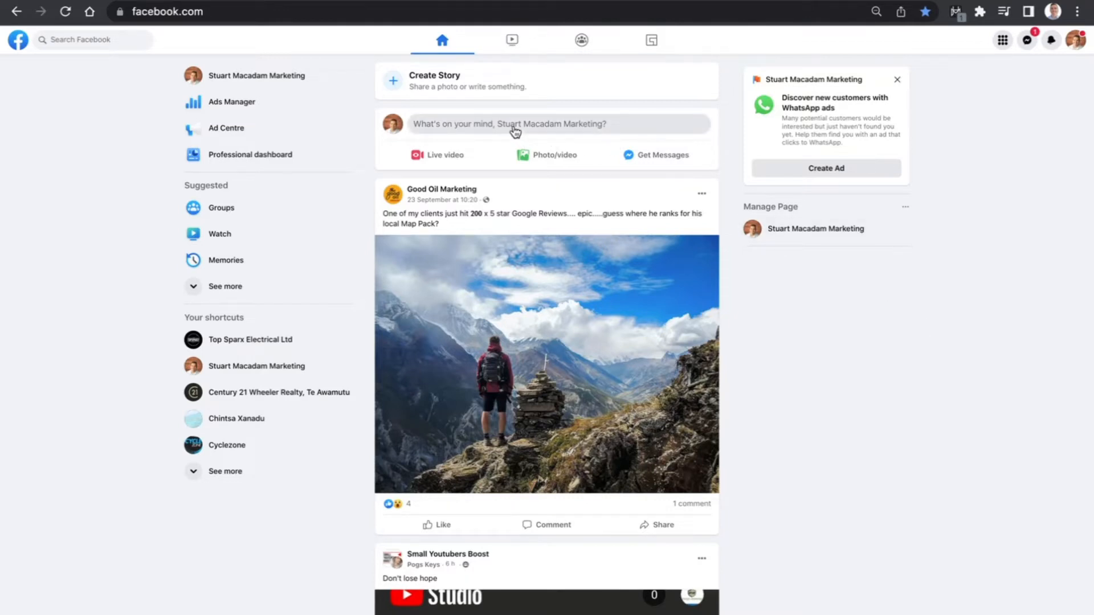
Start a new page post reading 'A Big Shout Out To @'.
left_click(509, 124)
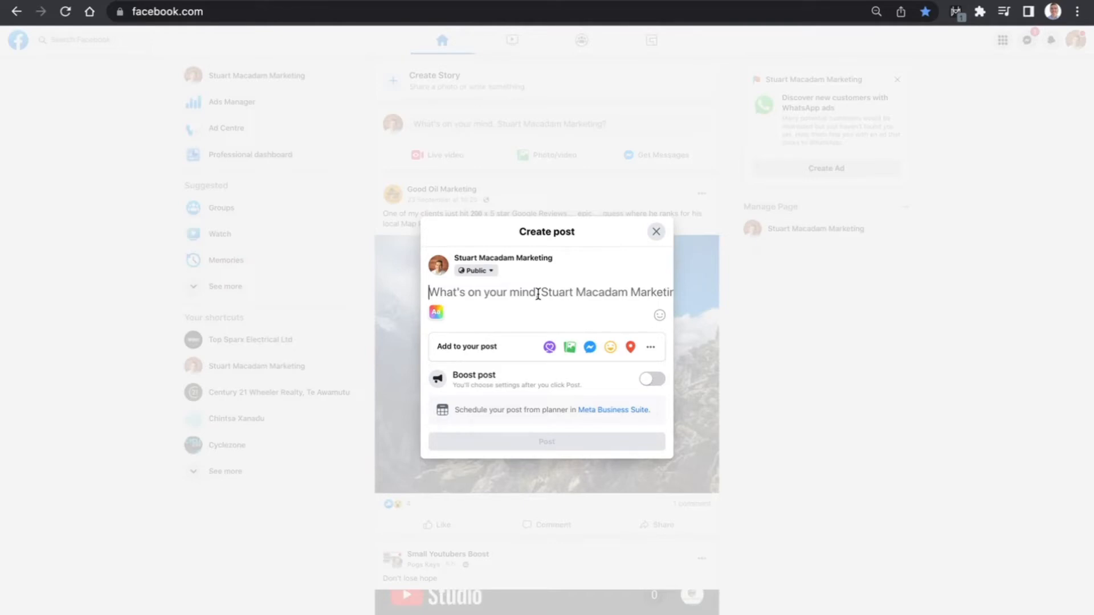
type("A Big")
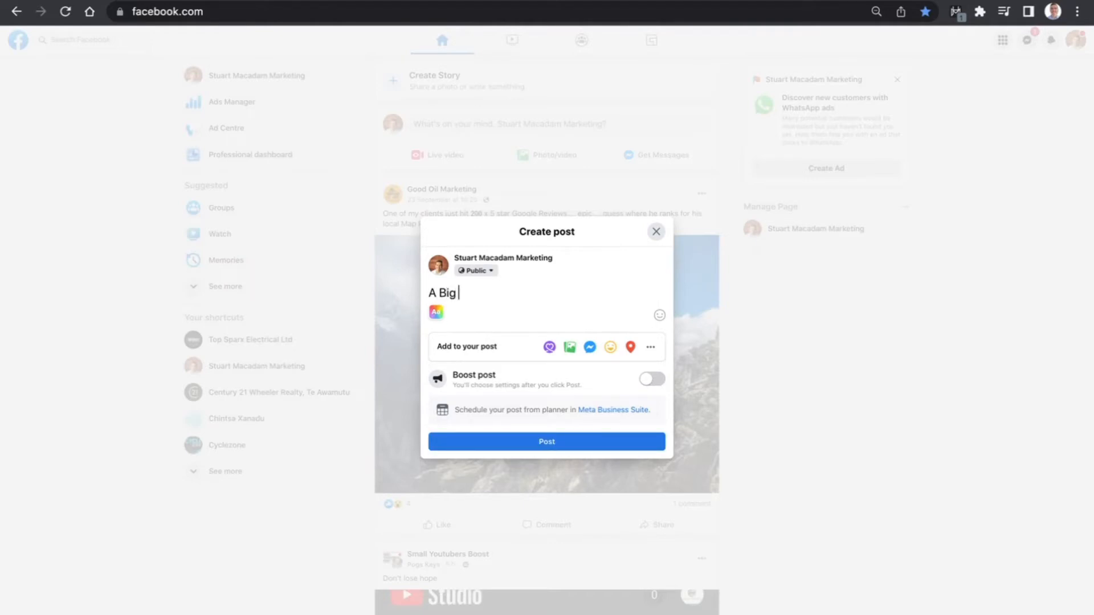
type("Shout Out To")
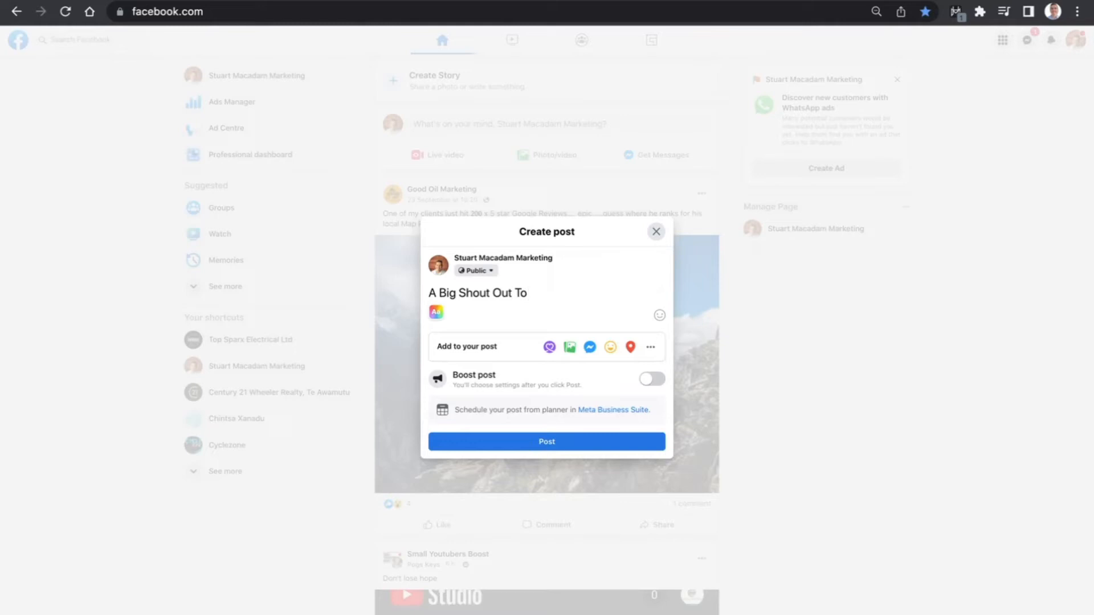
type("@")
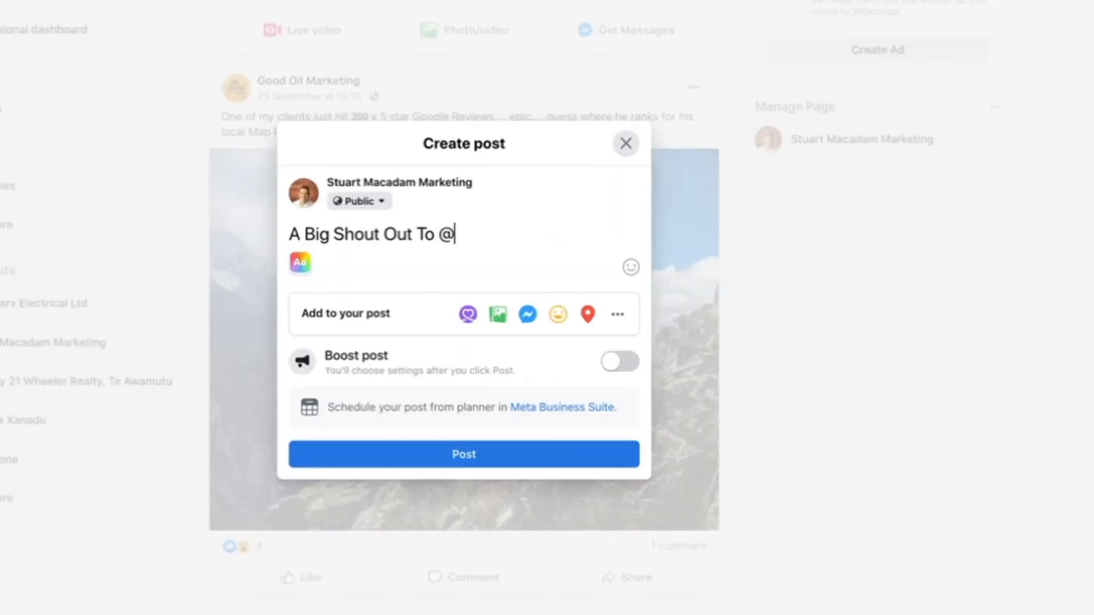
Enter 'topspa' after the @ to mention Top Sparx Electrical Ltd.
type("top")
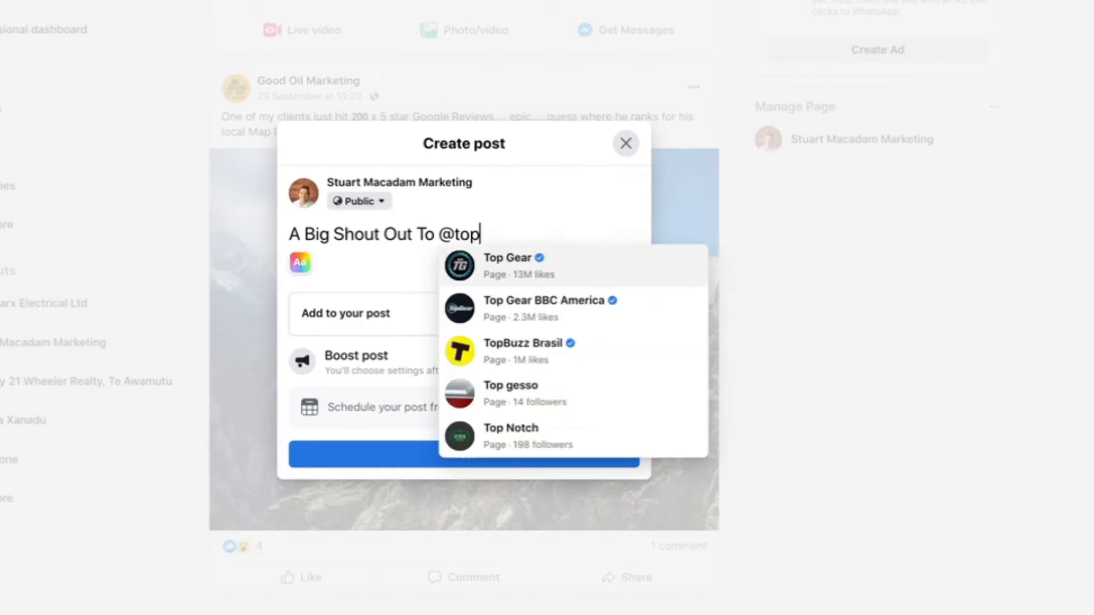
type("spa")
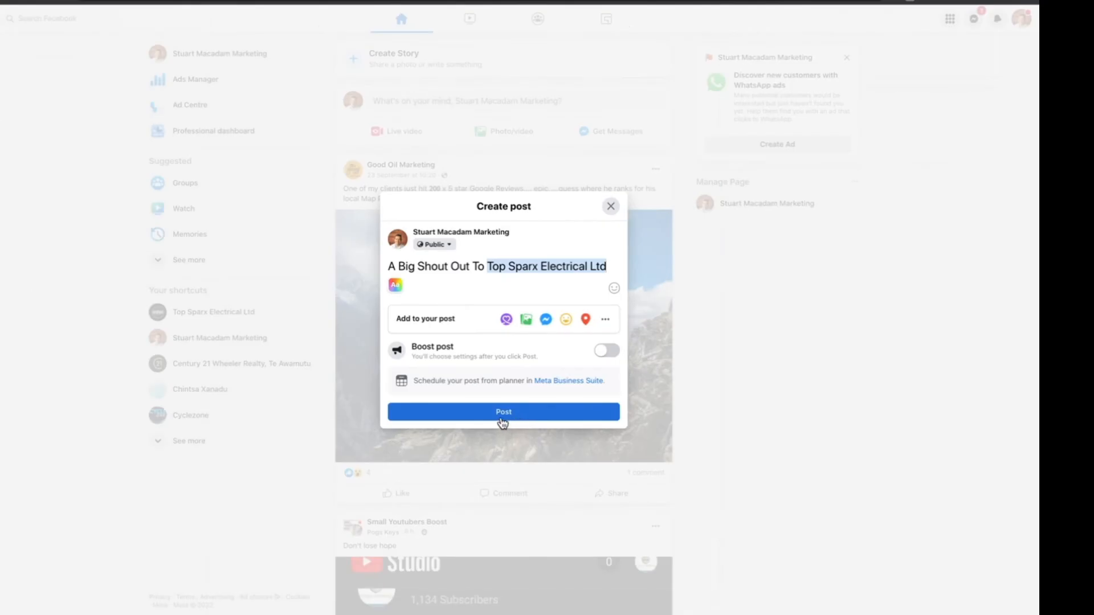
Post the shout-out tagging Top Sparx Electrical Ltd to the page.
left_click(503, 410)
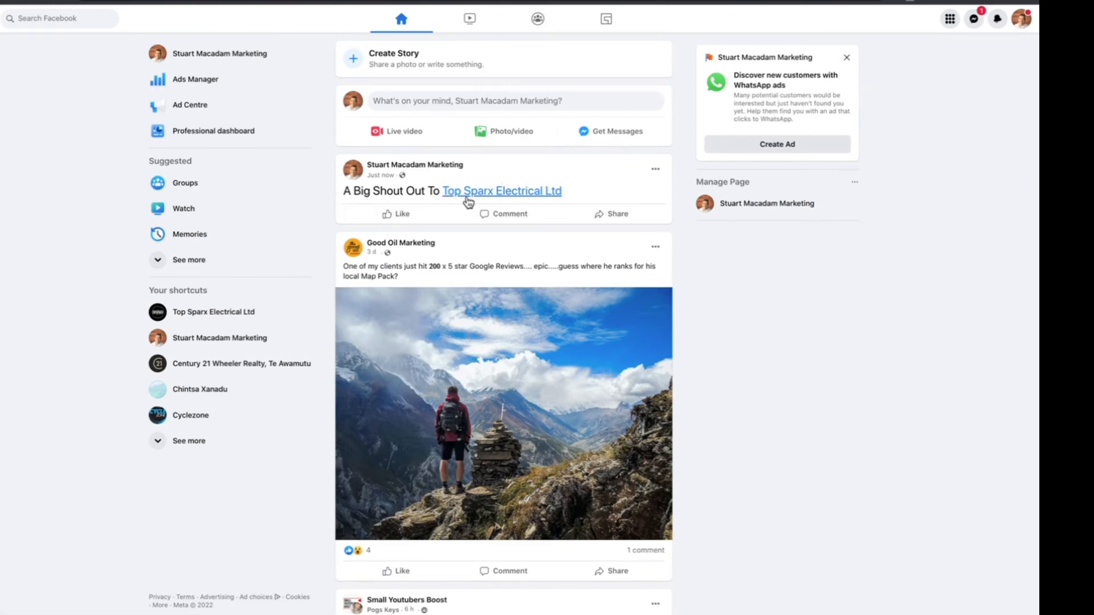
mouse_move(582, 194)
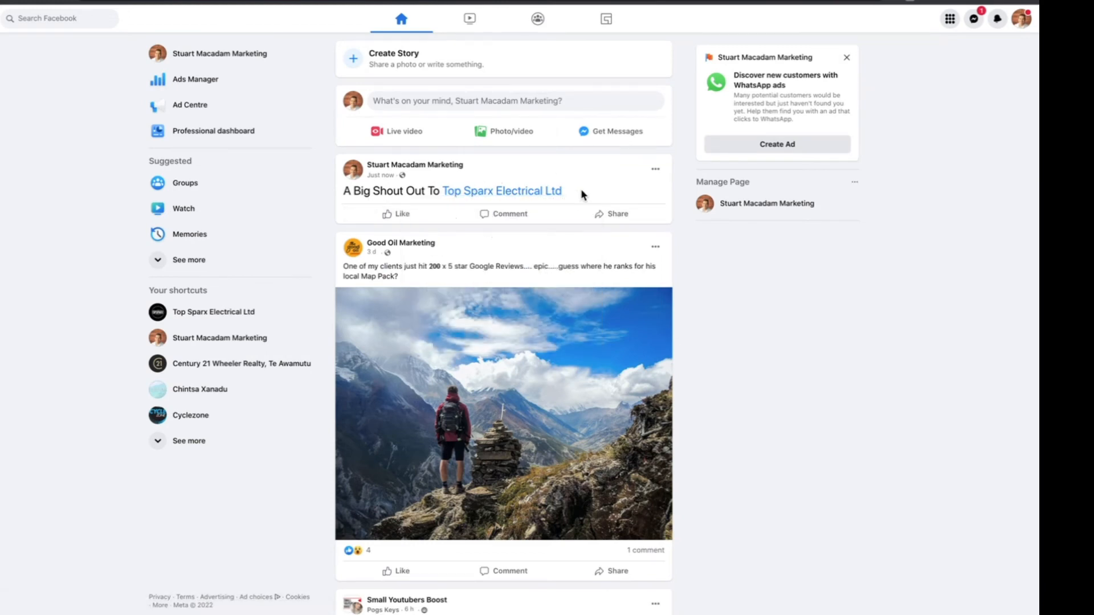